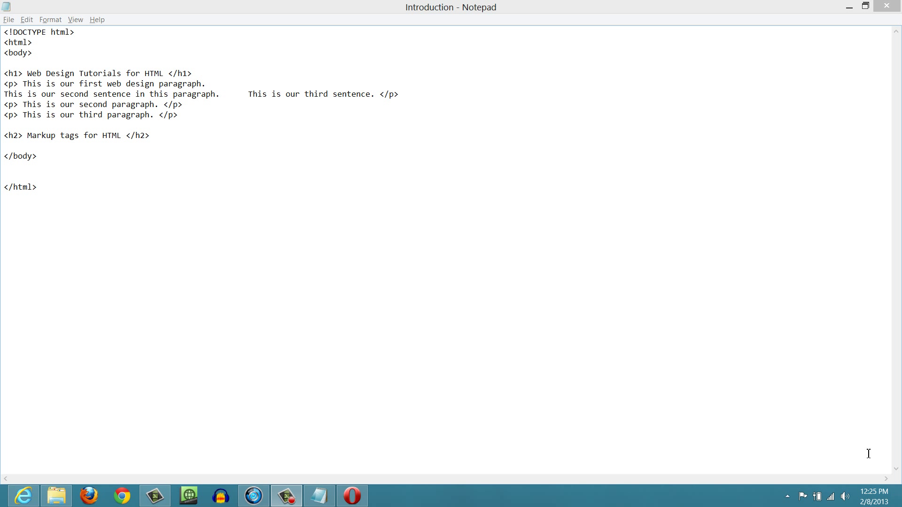
- Insert an empty line after the <h1> heading line so it stands apart from the first paragraph
click(864, 7)
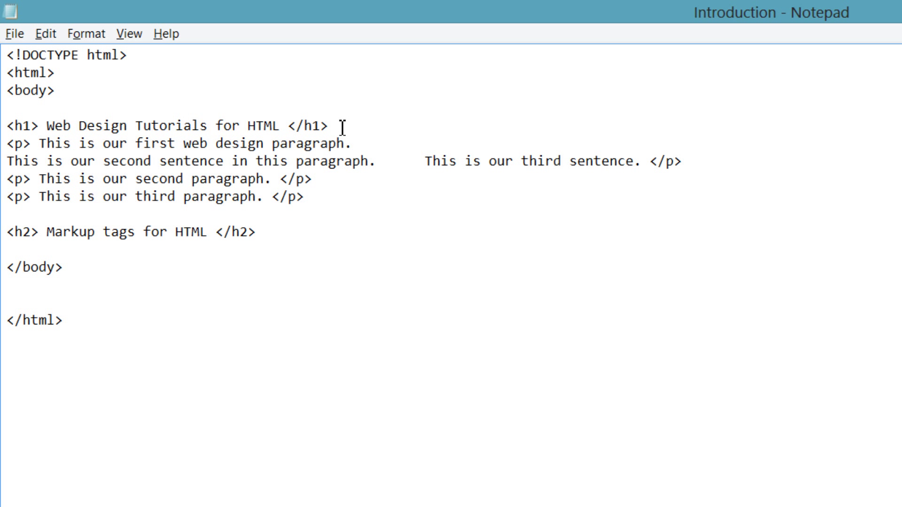
key(Enter)
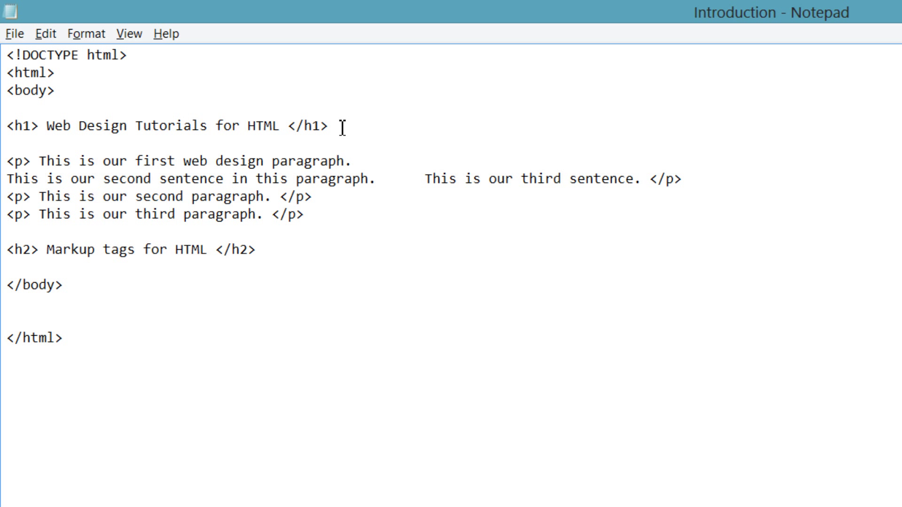
mouse_move(393, 158)
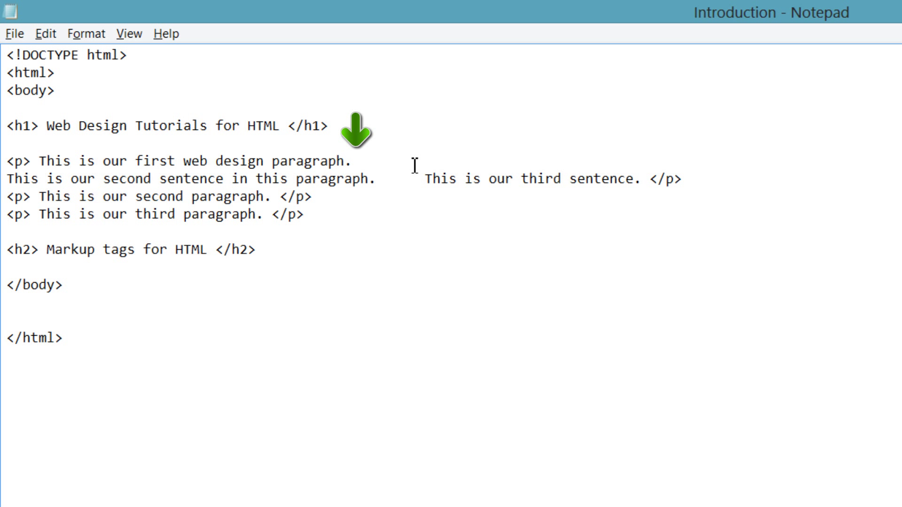
- End the first paragraph's first sentence ('paragraph.') with a <br /> line-break tag
text(<br />)
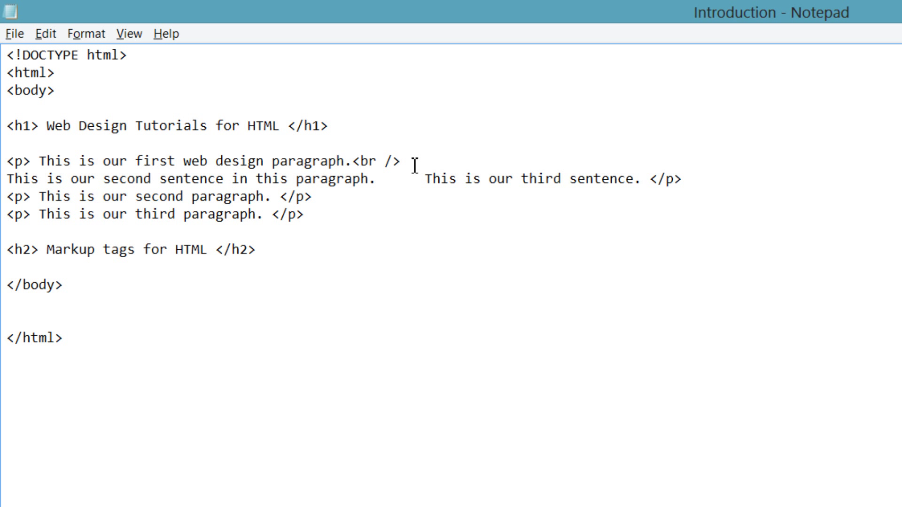
click(400, 161)
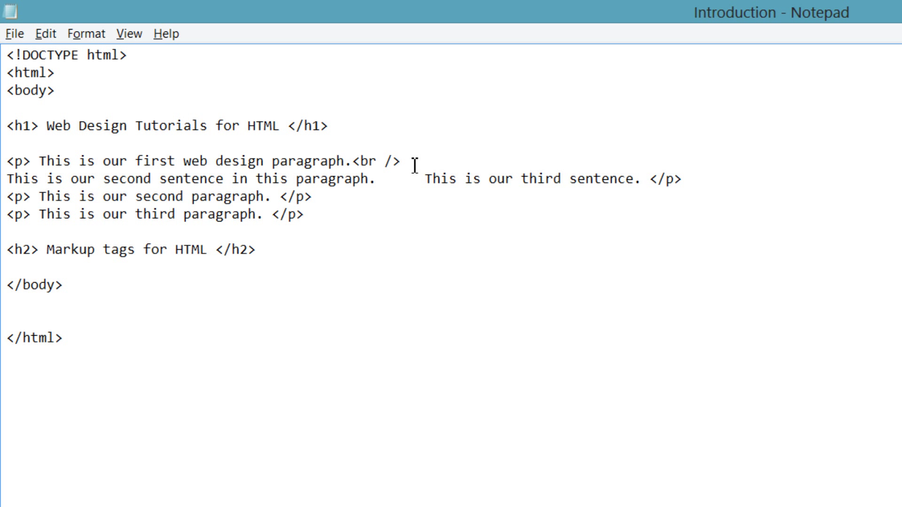
click(399, 161)
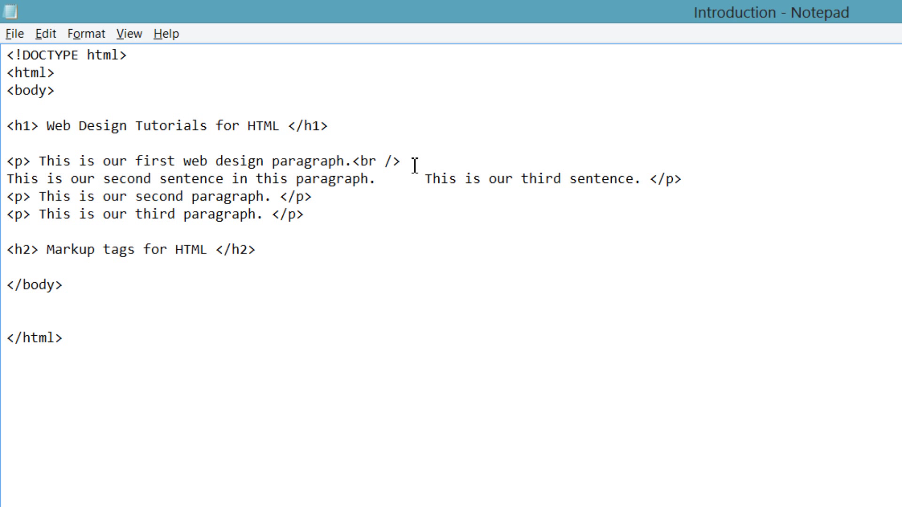
click(400, 161)
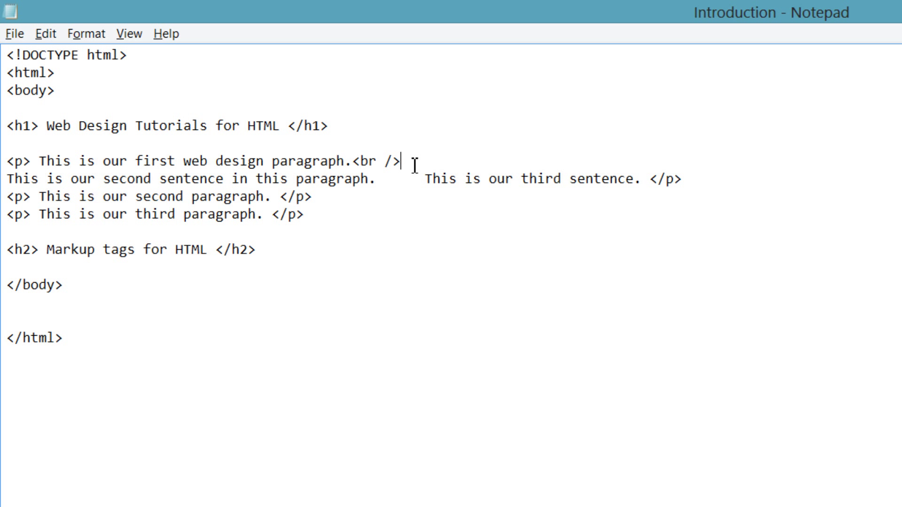
- Save the page and launch Introduction from Web_Design_Tutorials_For_HTML in the browser
key(ctrl+s)
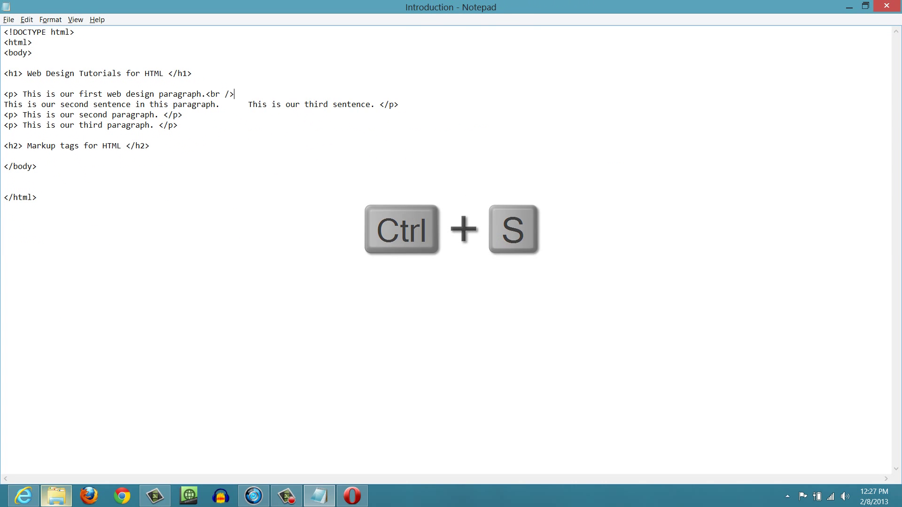
key(ctrl+s)
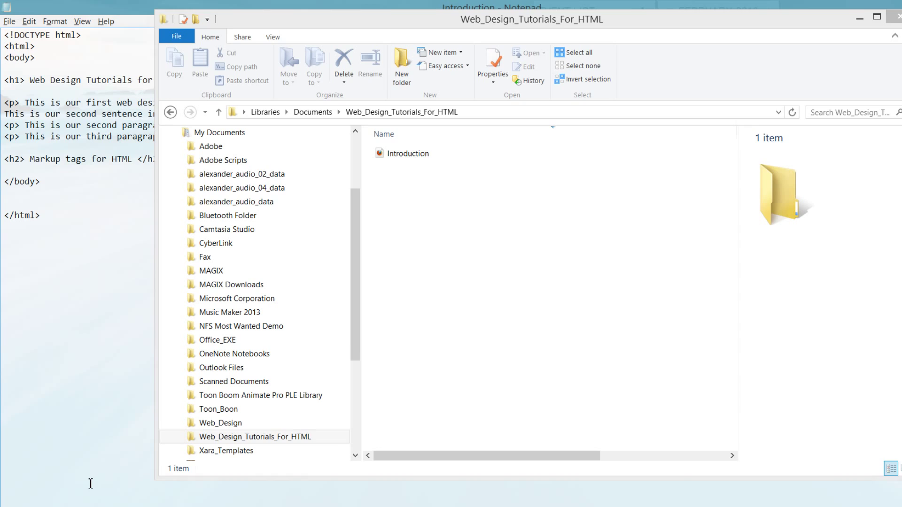
click(413, 154)
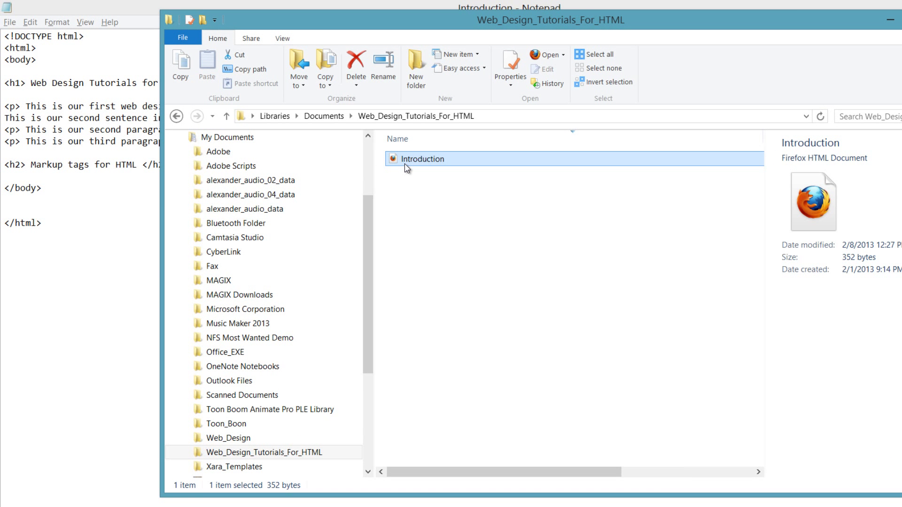
double_click(422, 159)
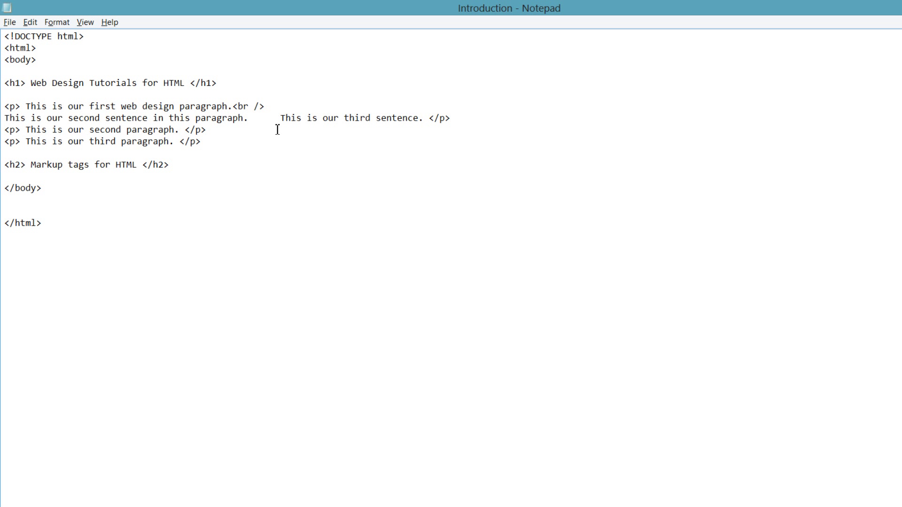
mouse_move(275, 149)
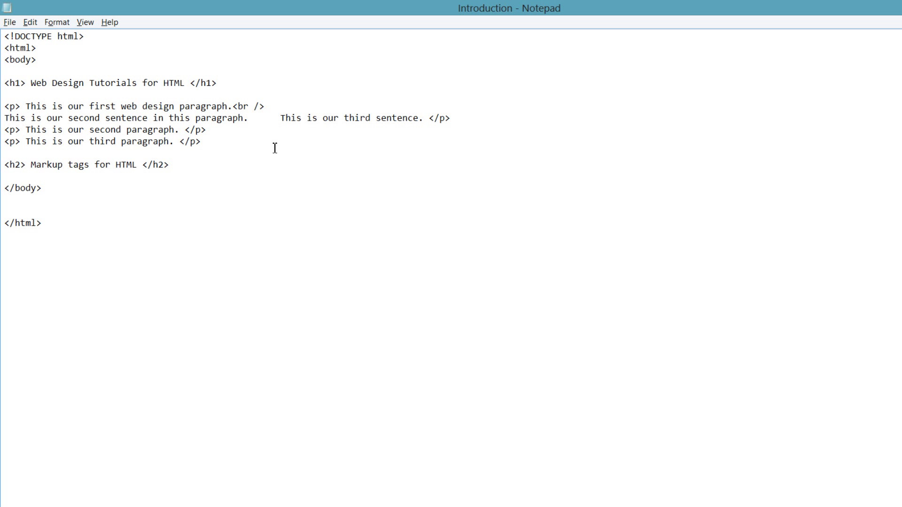
- Add a <br> tag after 'in this paragraph.' and save the page
text(<br)
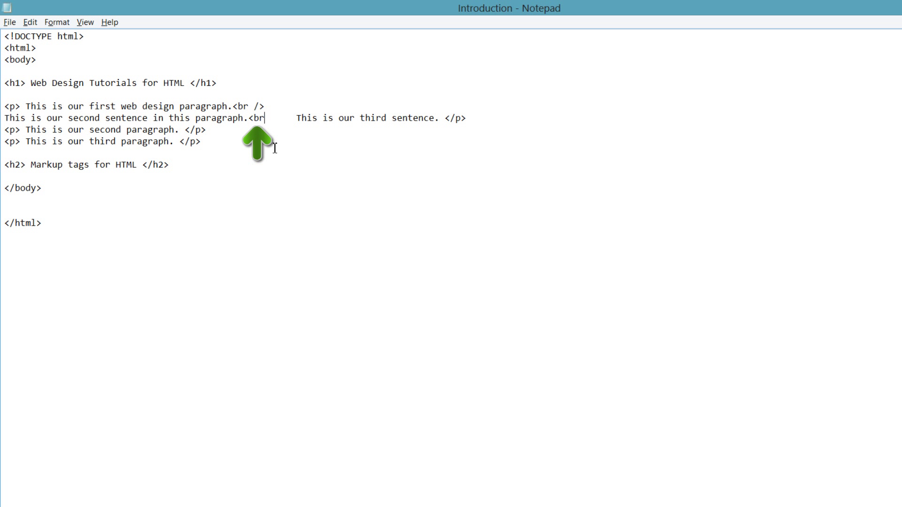
text(>)
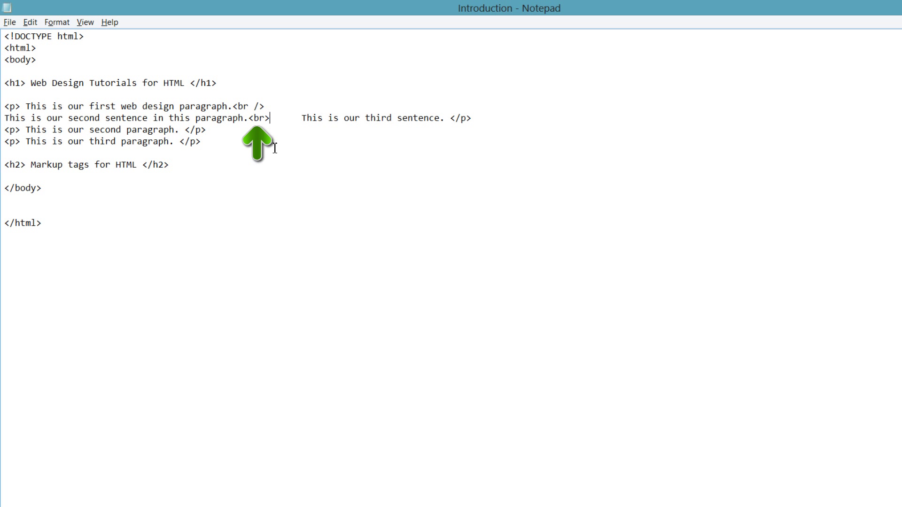
key(ctrl+s)
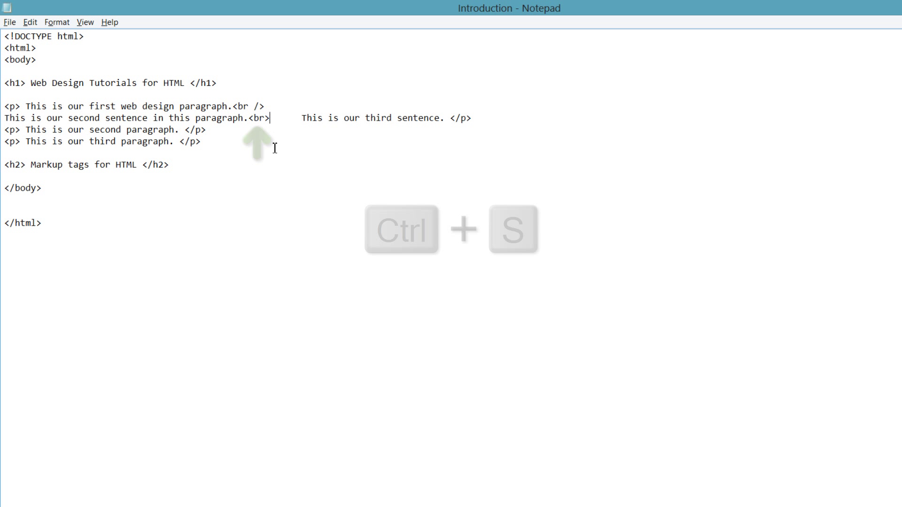
- Switch to Firefox and reload Introduction so each of the three sentences sits on its own line
key(ctrl+s)
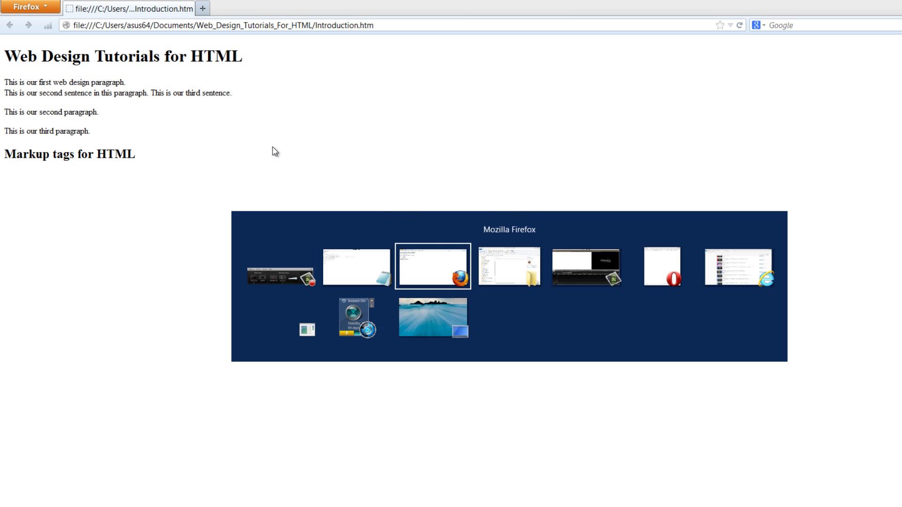
mouse_move(741, 24)
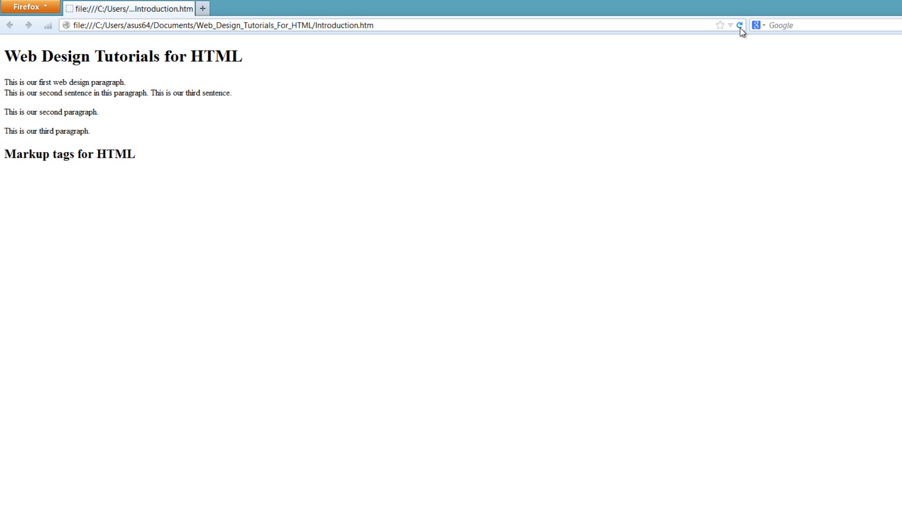
click(740, 25)
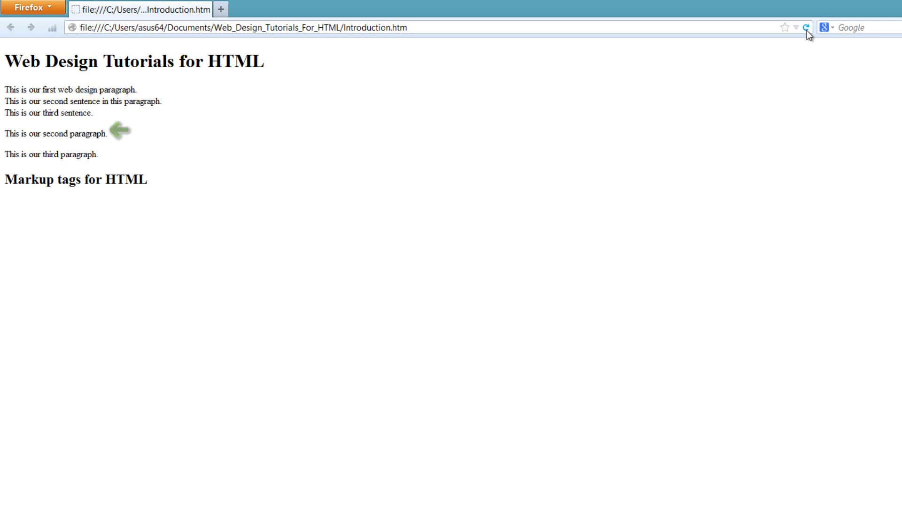